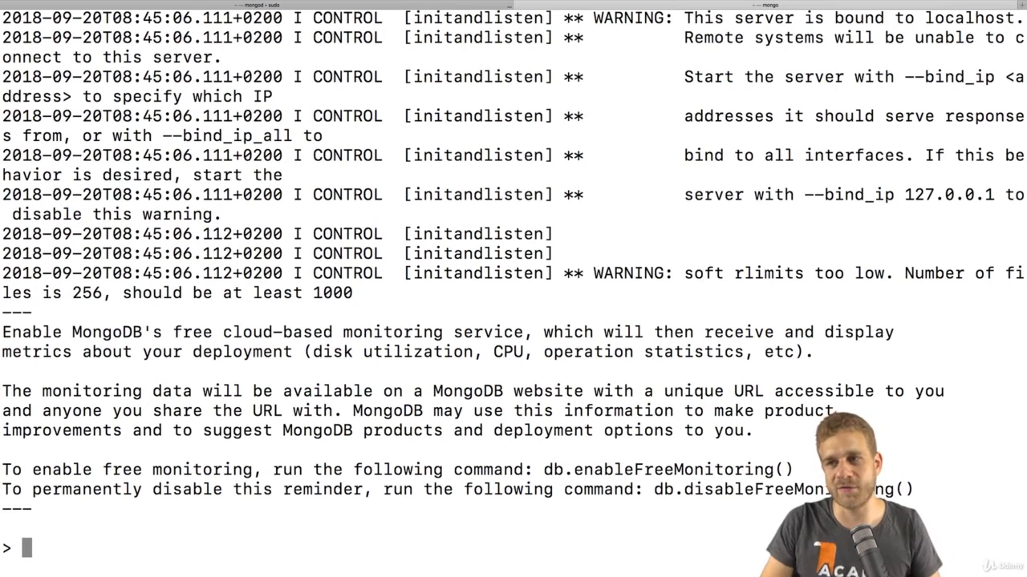
- Clear the shell screen with the cls command
{"action": "type", "text": "c"}
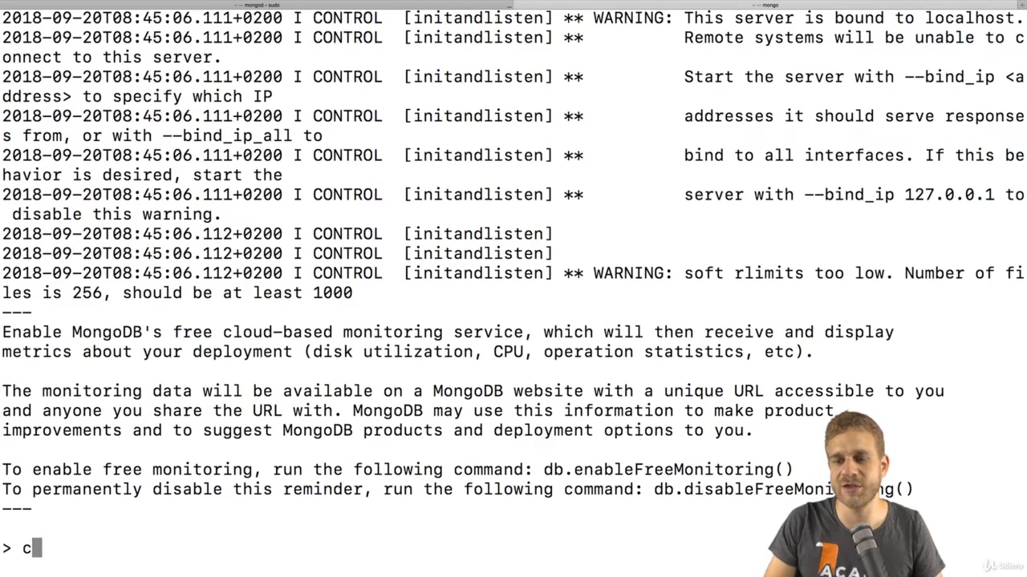
{"action": "type", "text": "ls"}
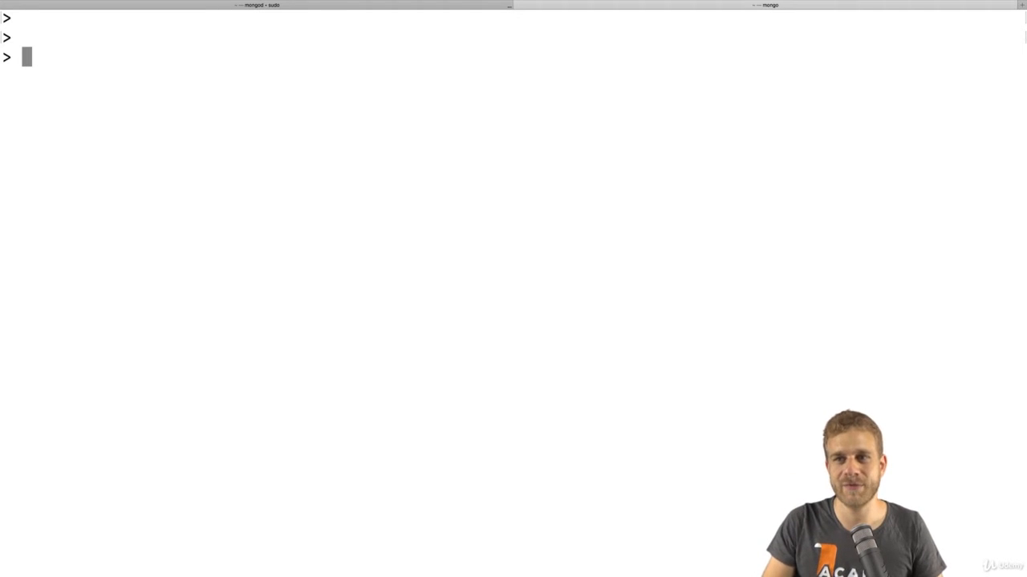
- List databases admin, config and local, then switch to the shop database
{"action": "type", "text": "show dbs"}
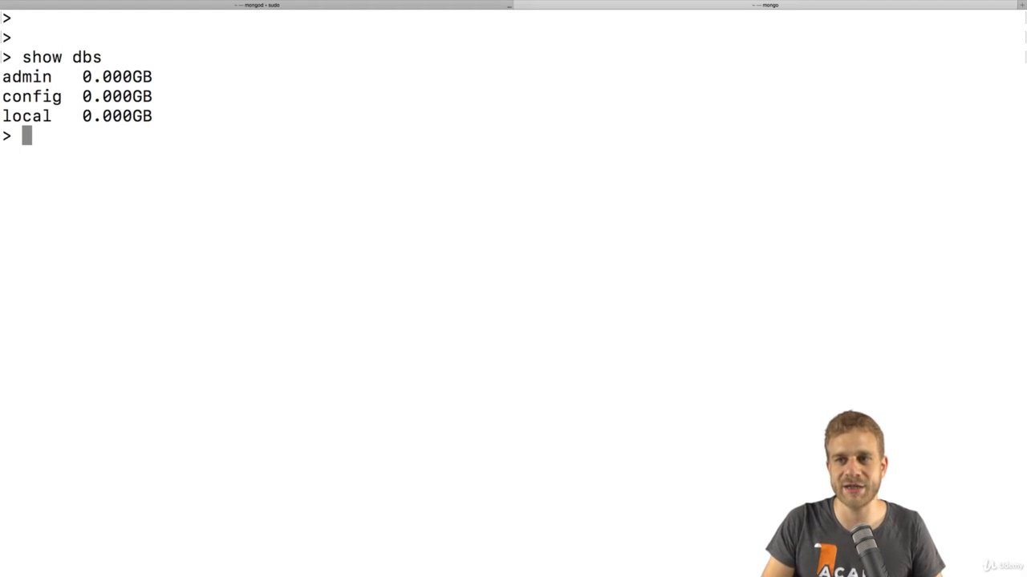
{"action": "type", "text": "use"}
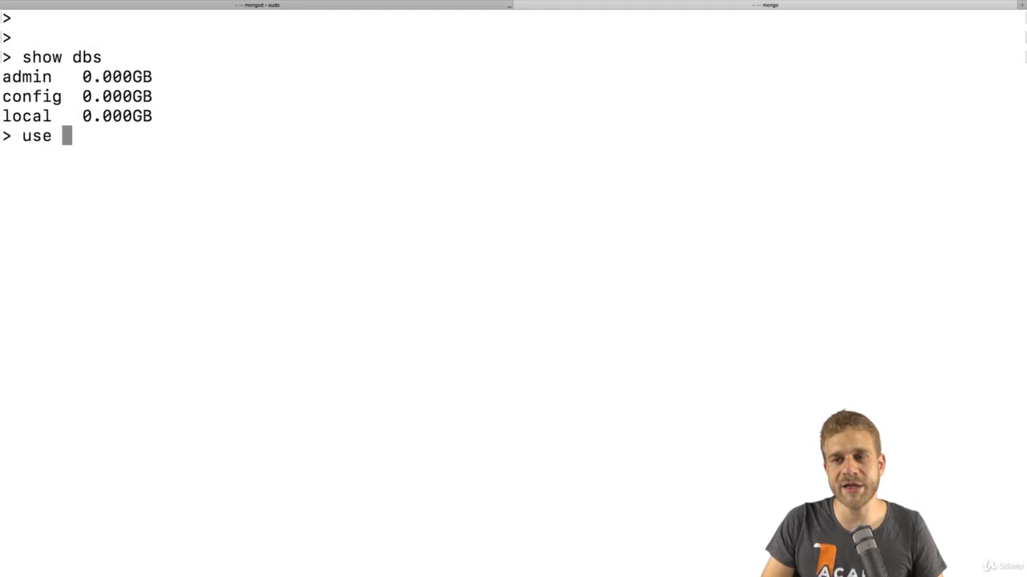
{"action": "type", "text": "shop"}
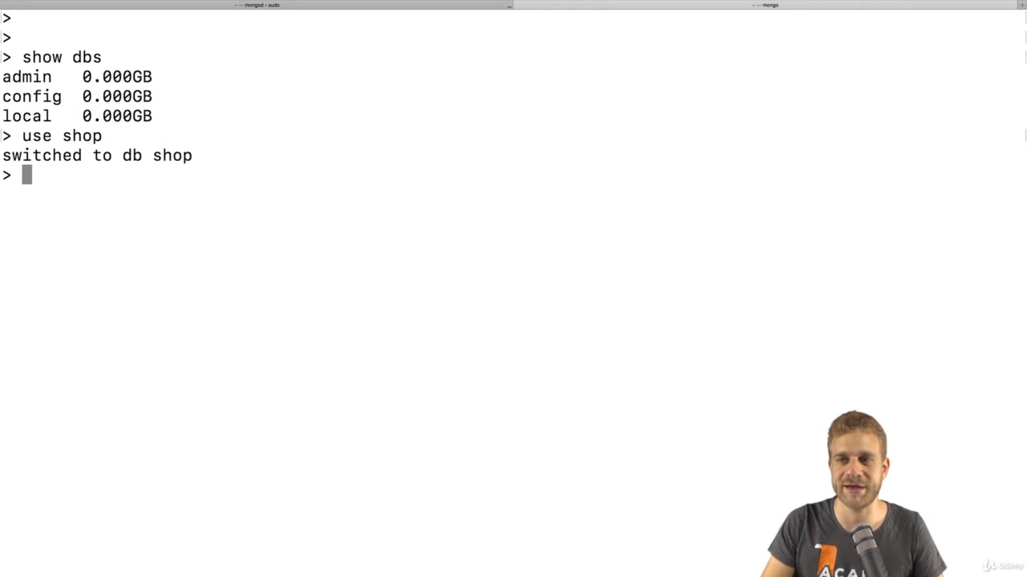
- Draft a db.products.insertOne call with placeholder fields name "Max" and age 29
{"action": "type", "text": "db"}
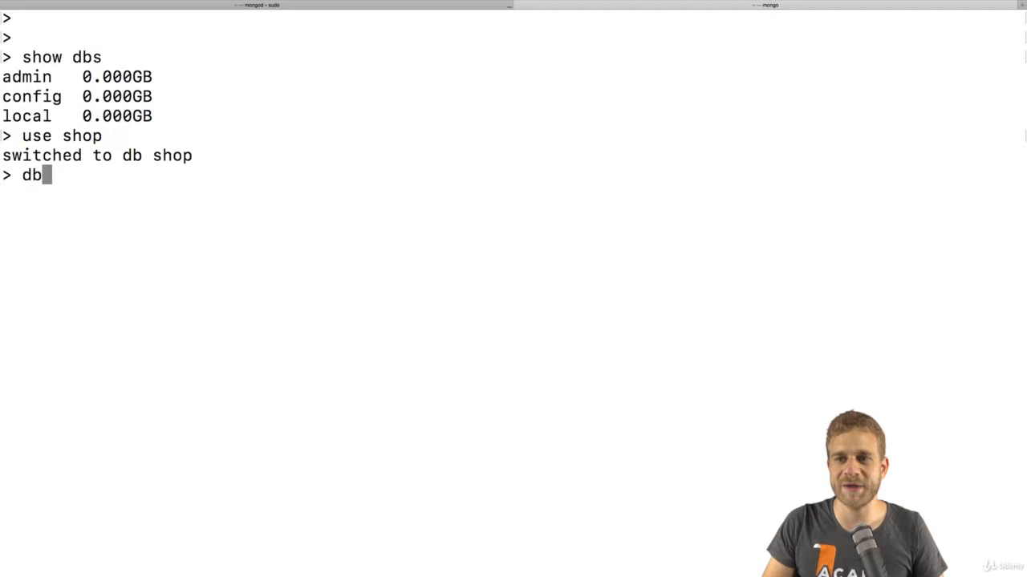
{"action": "type", "text": "."}
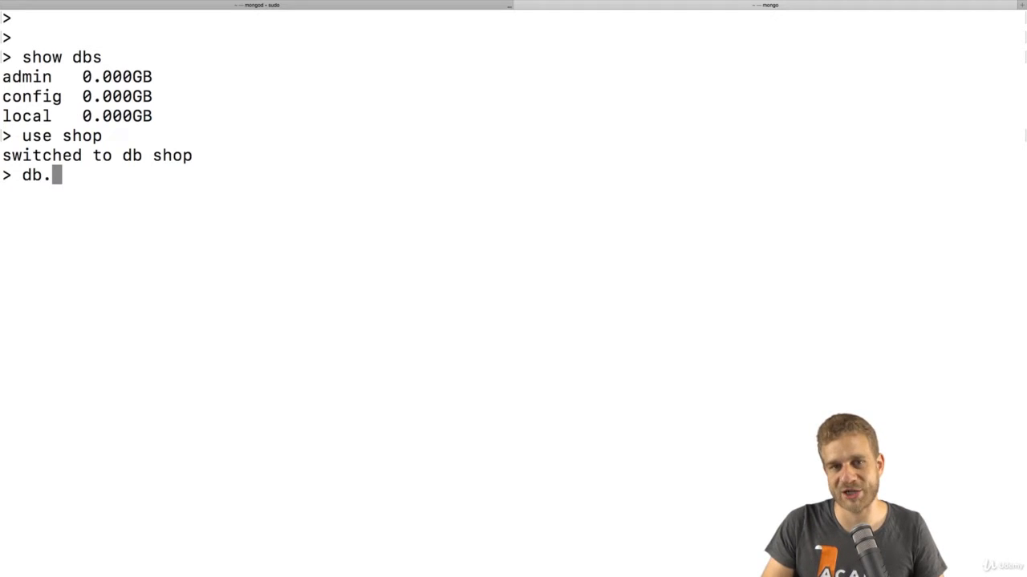
{"action": "type", "text": "products"}
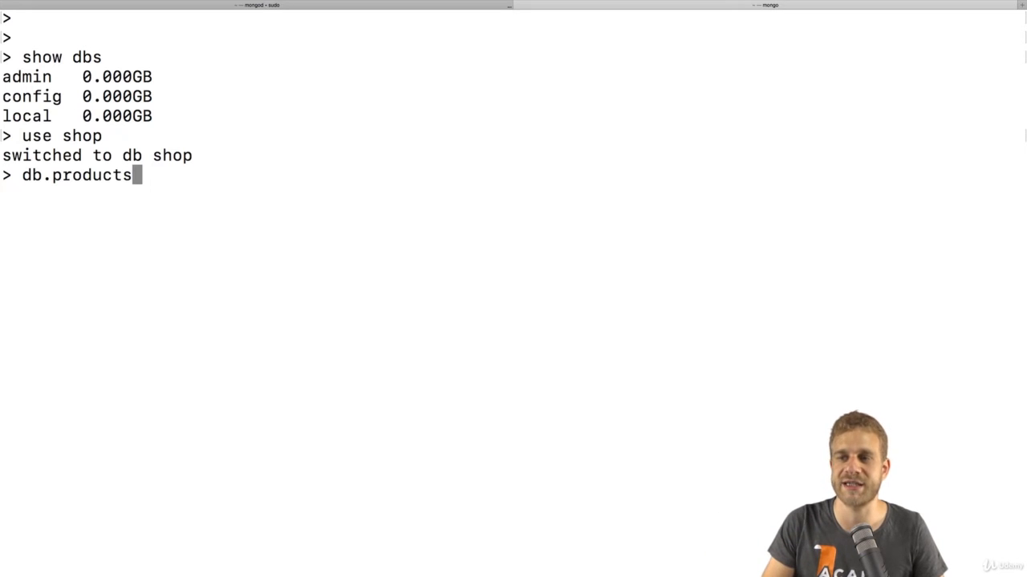
{"action": "type", "text": ".insertOne()"}
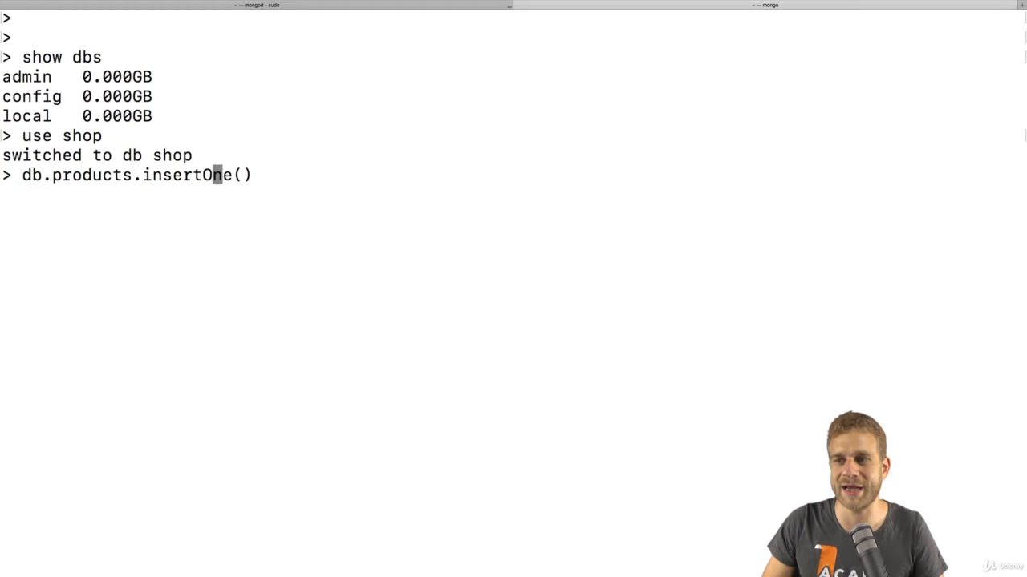
{"action": "type", "text": "{}"}
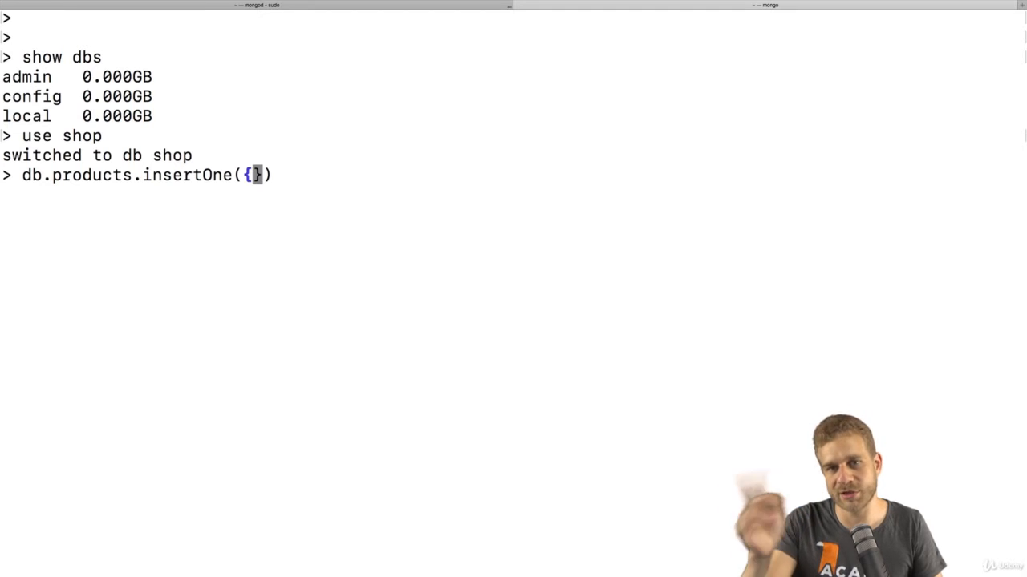
{"action": "type", "text": "\"name\""}
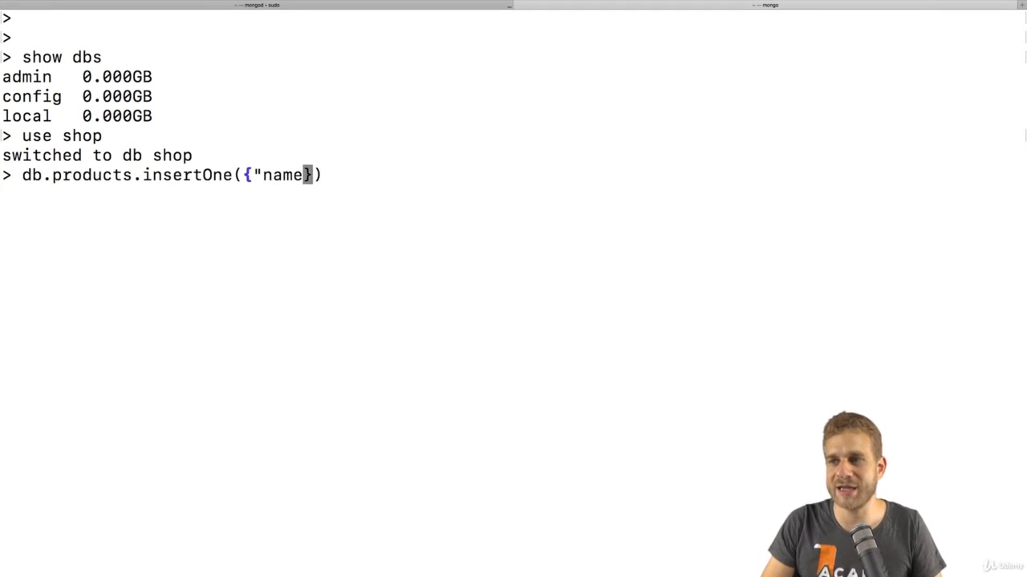
{"action": "type", "text": ": \"Max\""}
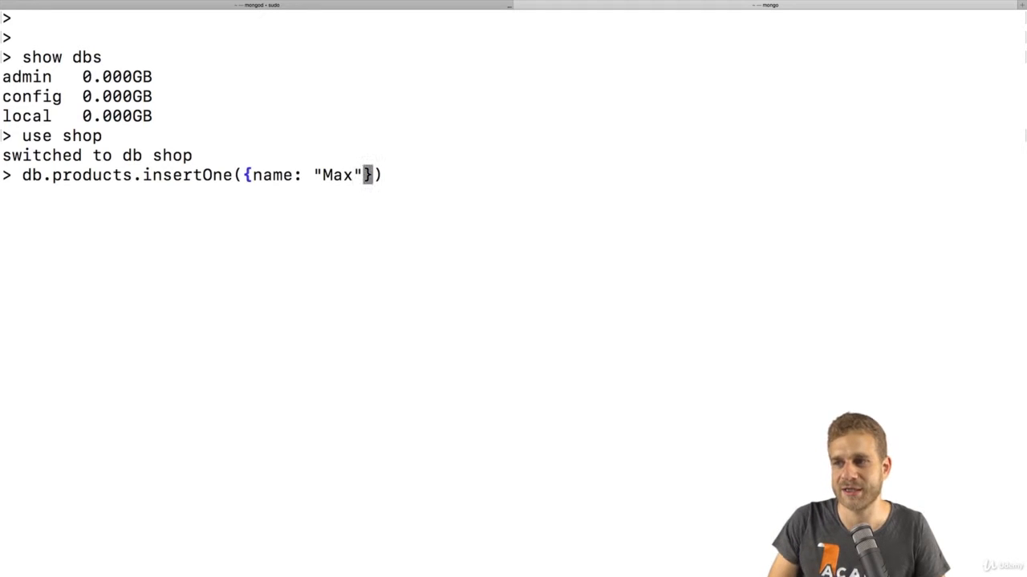
{"action": "type", "text": ","}
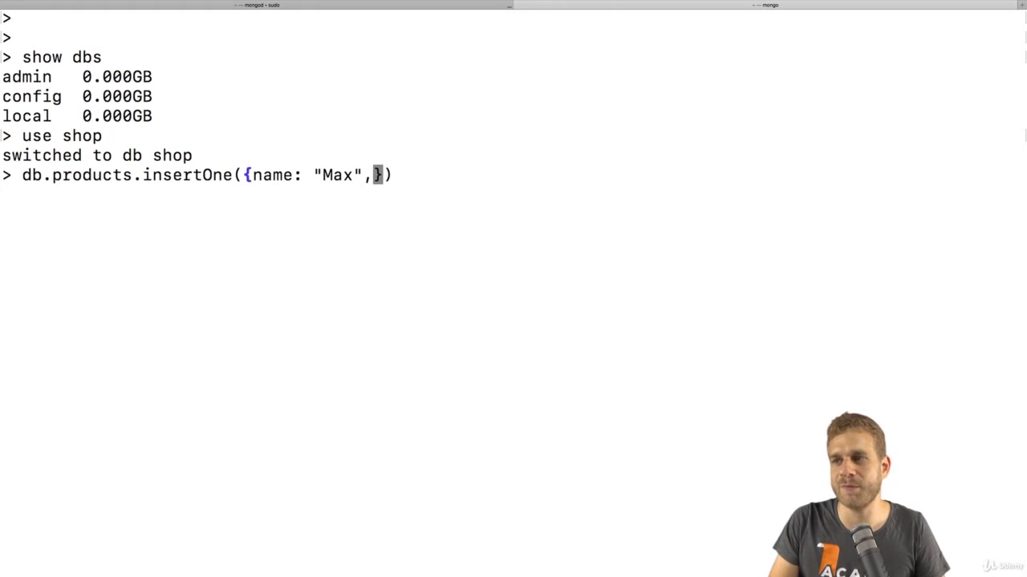
{"action": "type", "text": "age: 29"}
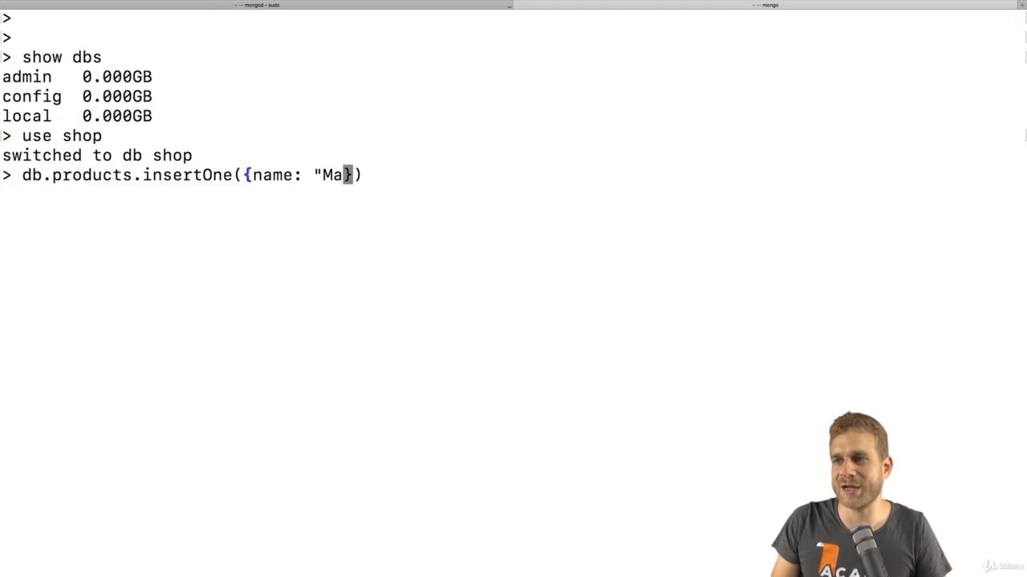
- Insert the product document {name: "A Book", price: 12.99} into products
{"action": "type", "text": "A Book"}
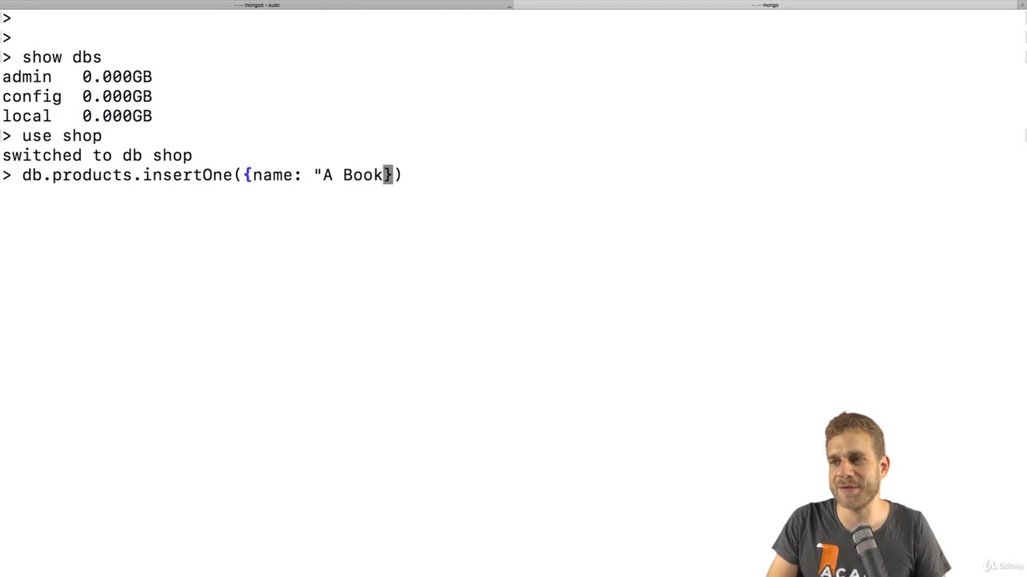
{"action": "type", "text": "\", price:"}
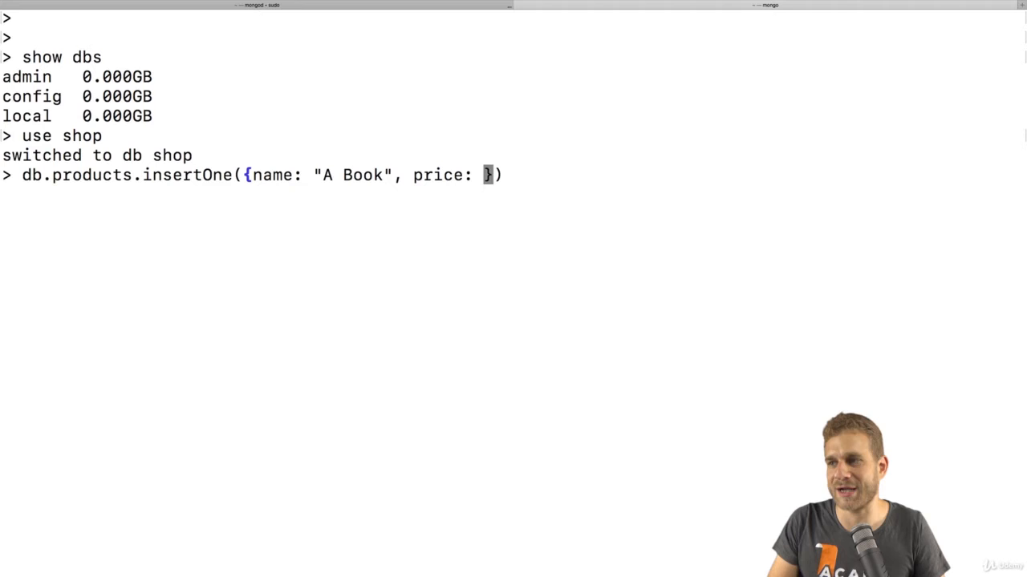
{"action": "type", "text": "12.99"}
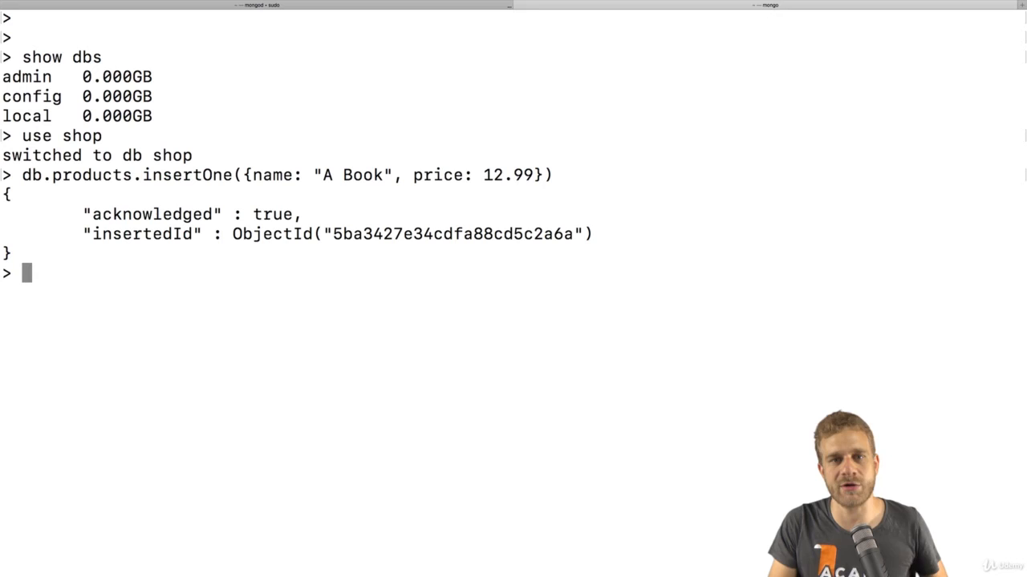
- List the products collection with db.products.find(), showing the book inline
{"action": "type", "text": "db.products."}
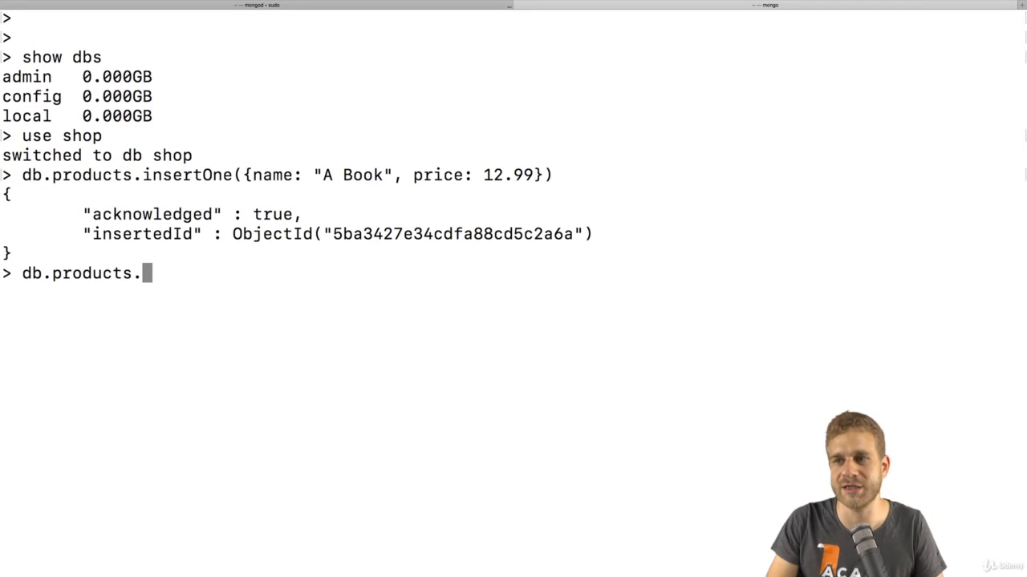
{"action": "type", "text": "find()"}
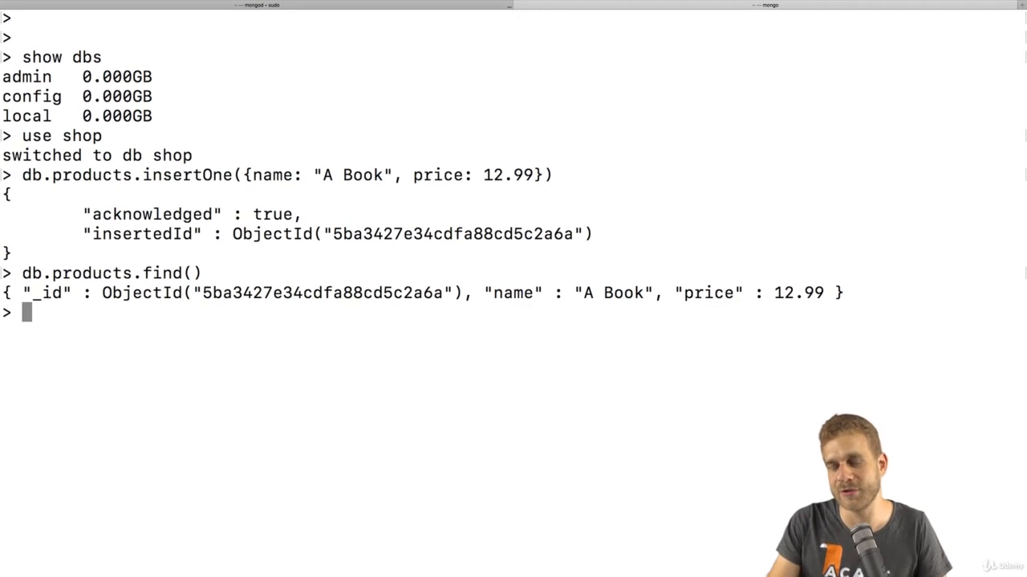
- List products again with .pretty() so the book document is indented
{"action": "type", "text": "db.products.find()"}
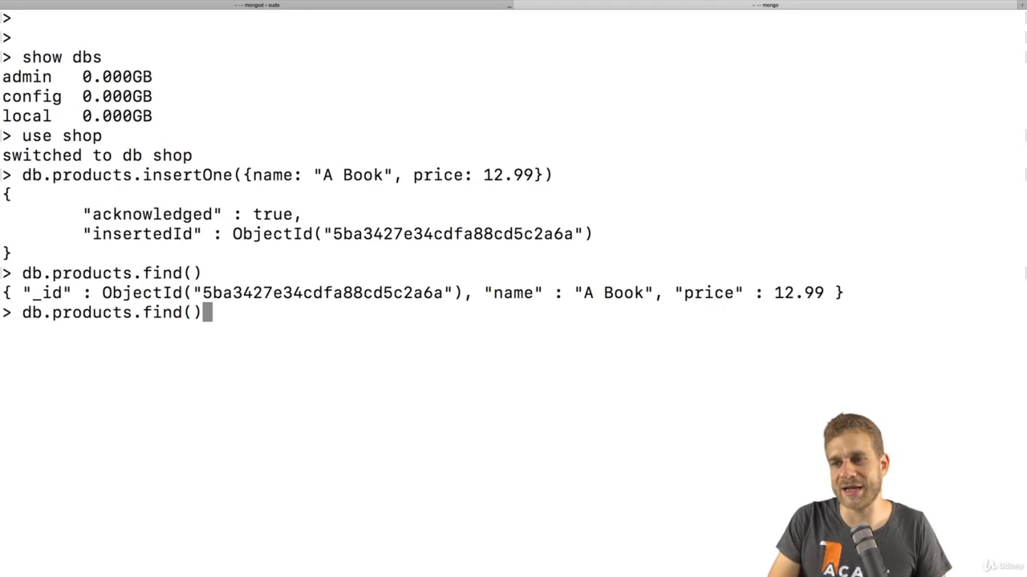
{"action": "type", "text": ".pretty("}
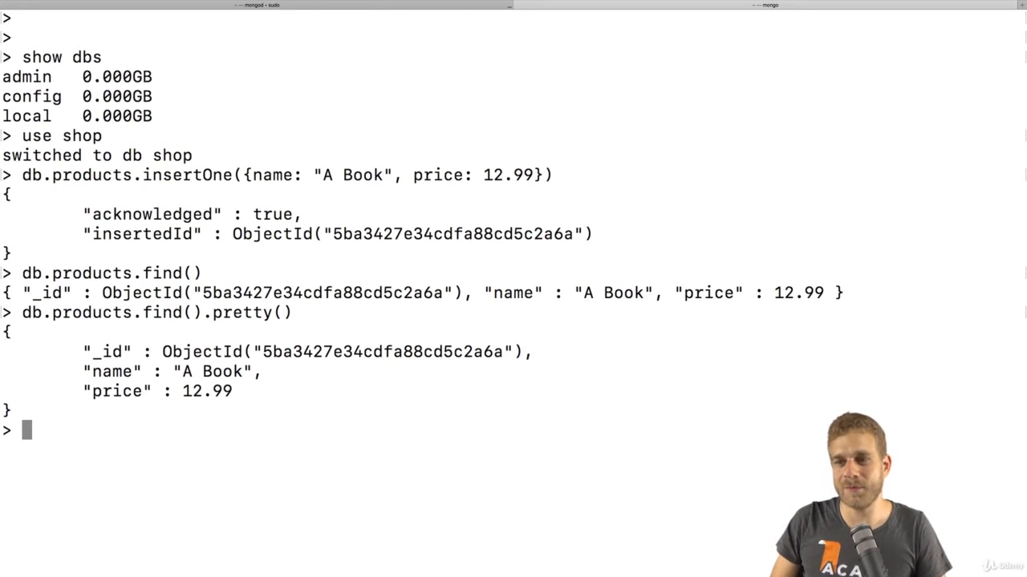
{"action": "type", "text": "db.products."}
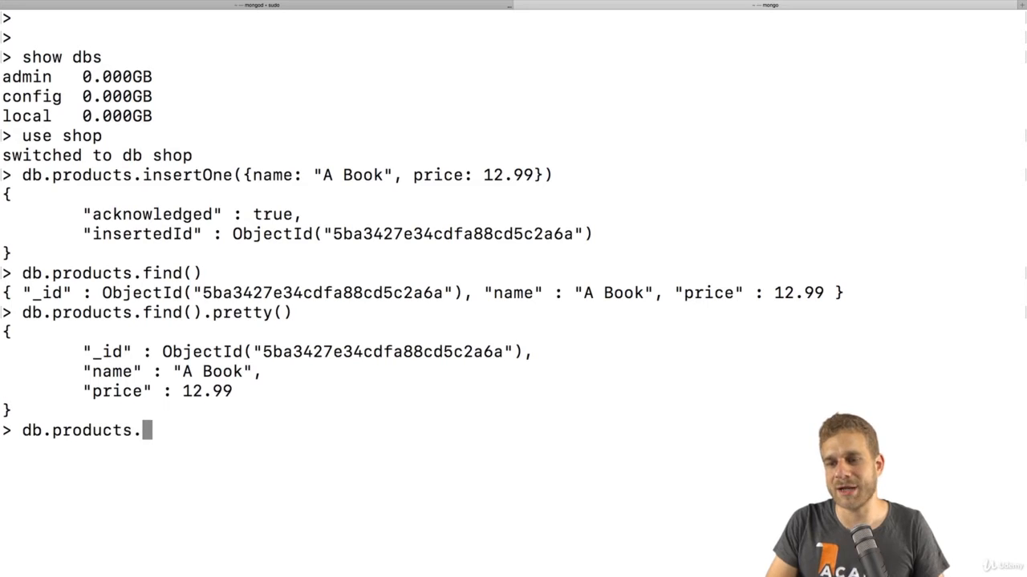
- Recall the insertOne command and change it to A T-Shirt priced 29.99
{"action": "type", "text": "insertOne()"}
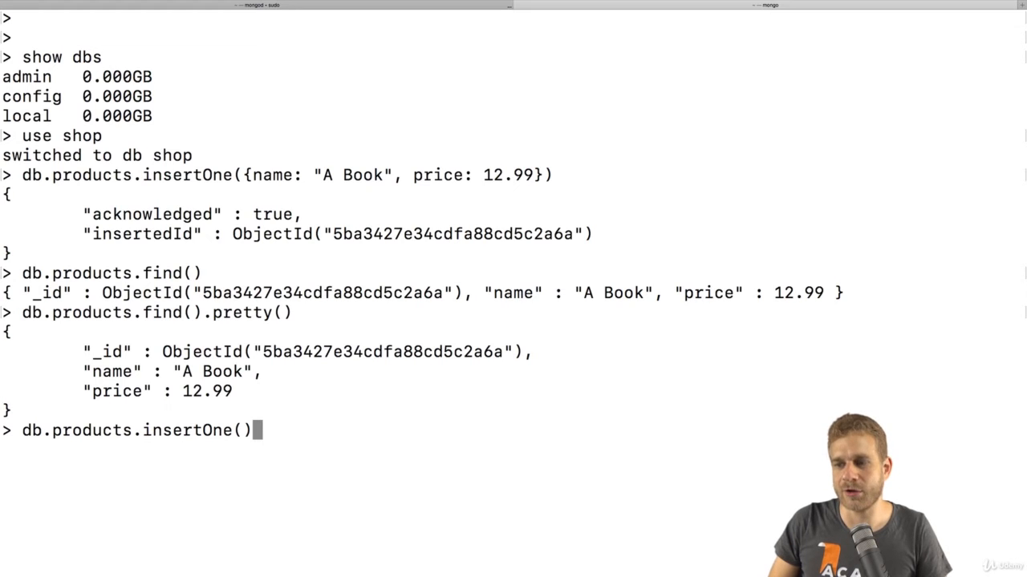
{"action": "type", "text": "db.products.find().pretty()"}
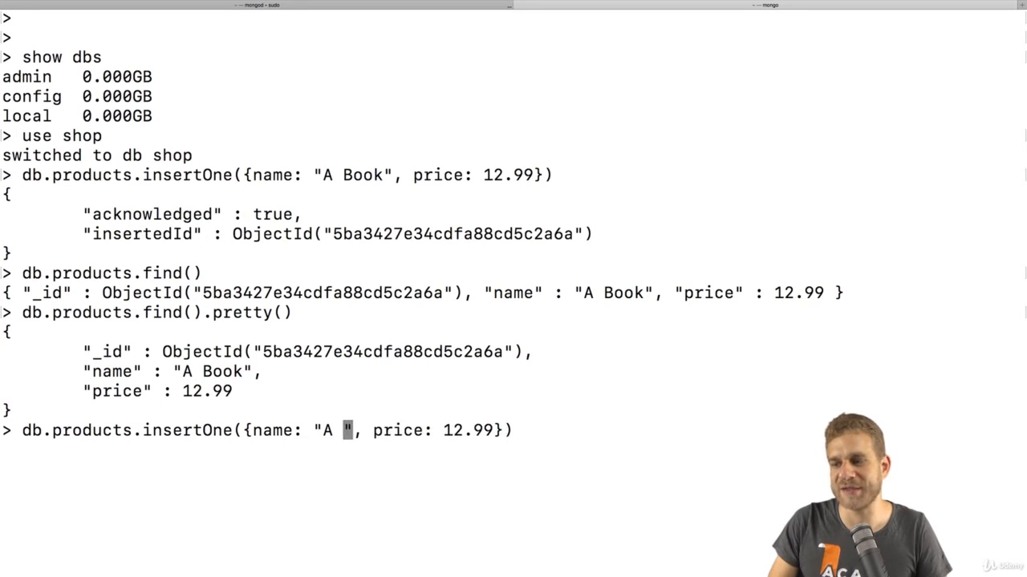
{"action": "key", "text": "Backspace"}
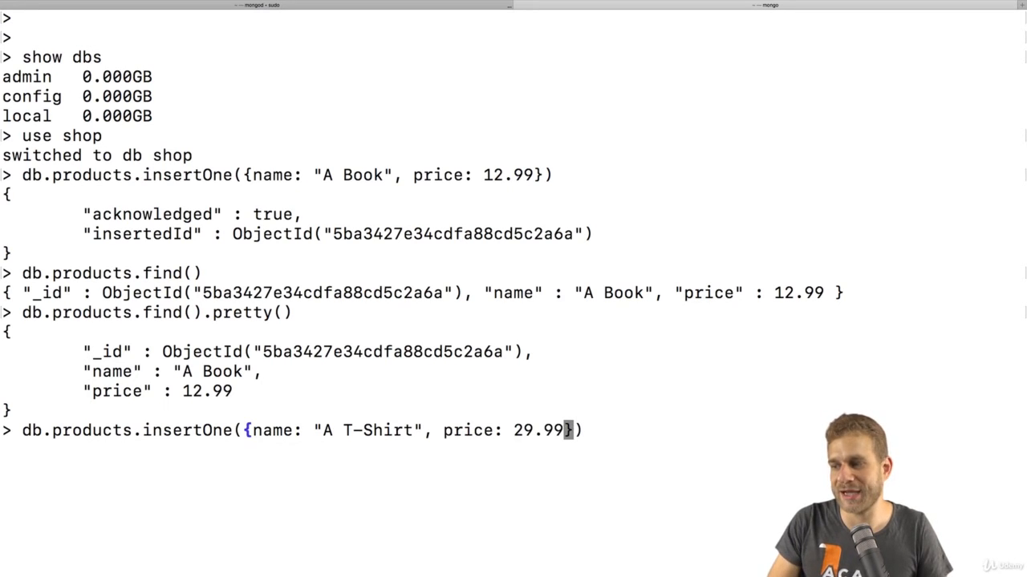
- Add description "This is a high quality T-Shirt" and run the insert
{"action": "type", "text": ", descript"}
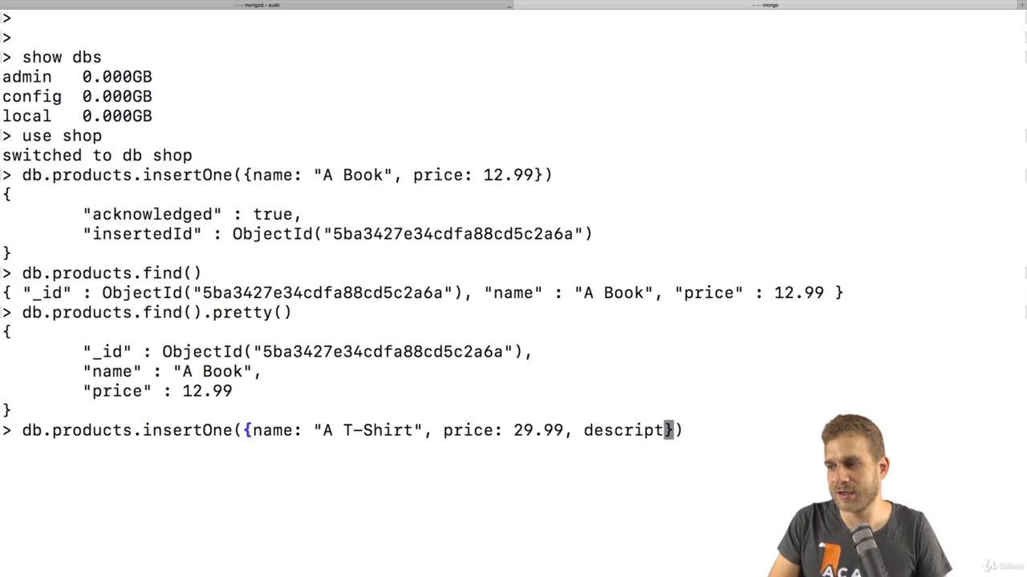
{"action": "type", "text": "ion: \"This"}
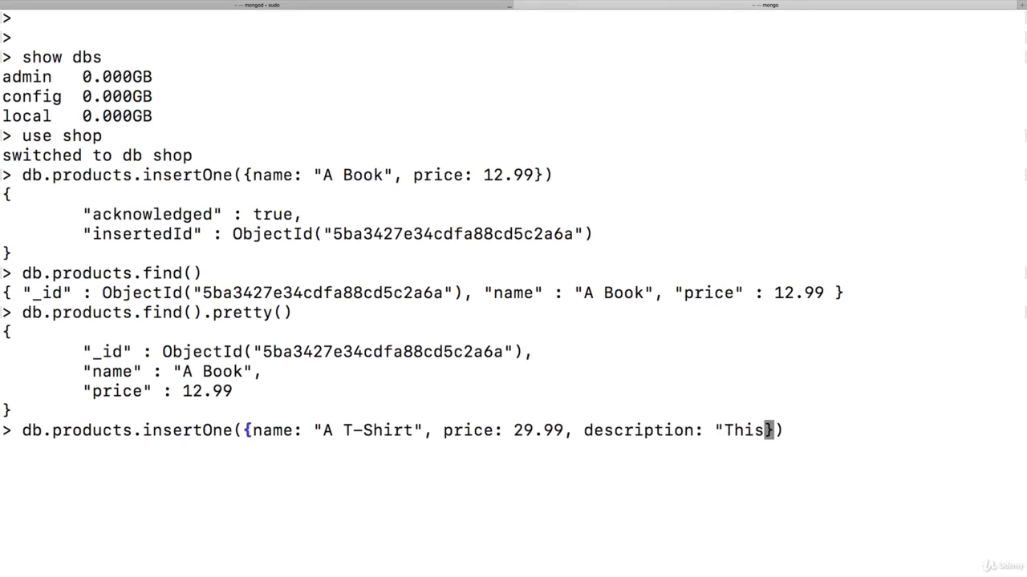
{"action": "type", "text": "is a high quality"}
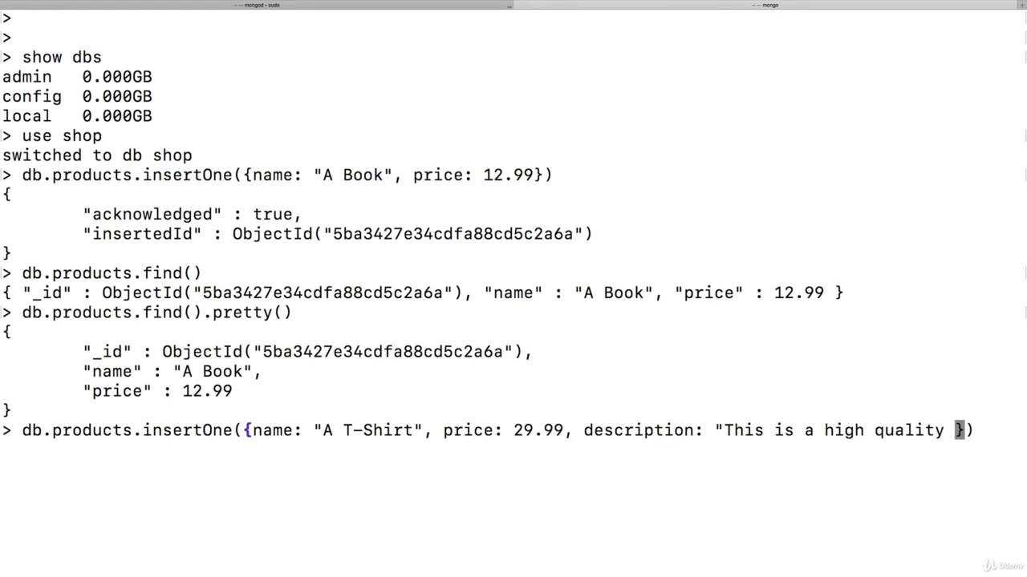
{"action": "type", "text": "T-Shirt\""}
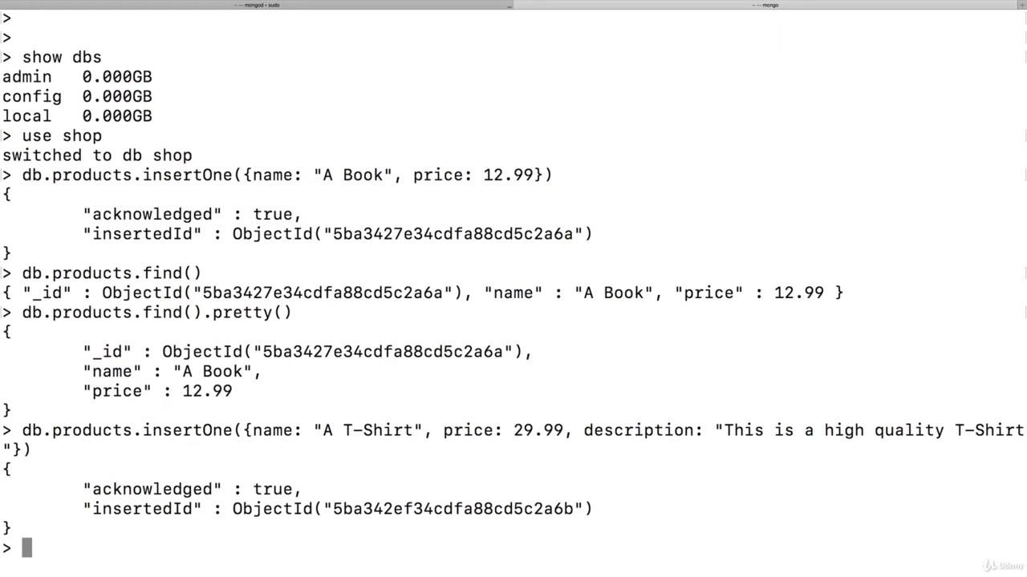
{"action": "type", "text": "cls"}
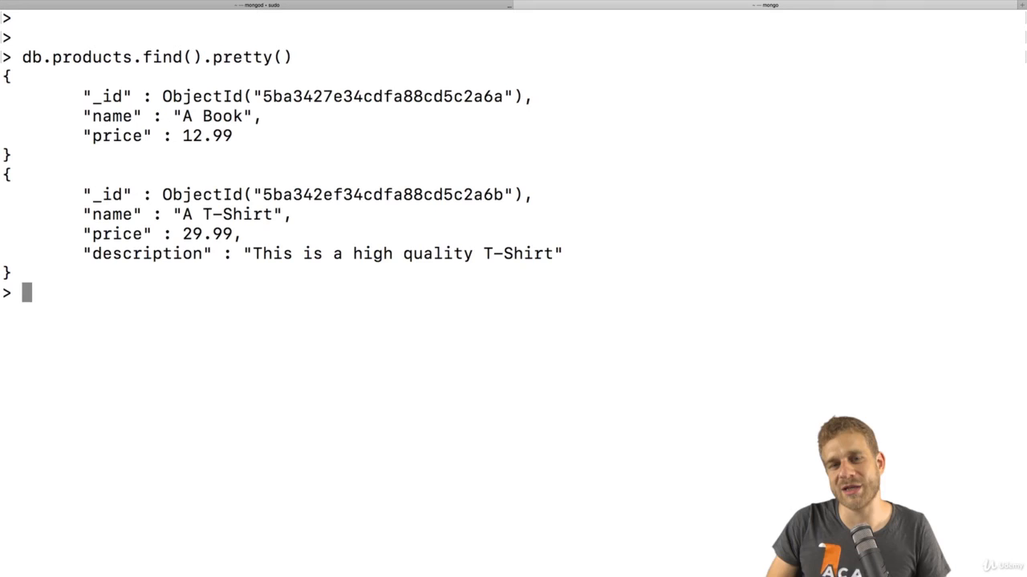
- Bring the T-Shirt insertOne command back to the prompt for editing
{"action": "type", "text": "db.products.insertOne({name: \"A T-Shirt\", price: 29.99, description: \"This is a high quality T-Shirt\"})"}
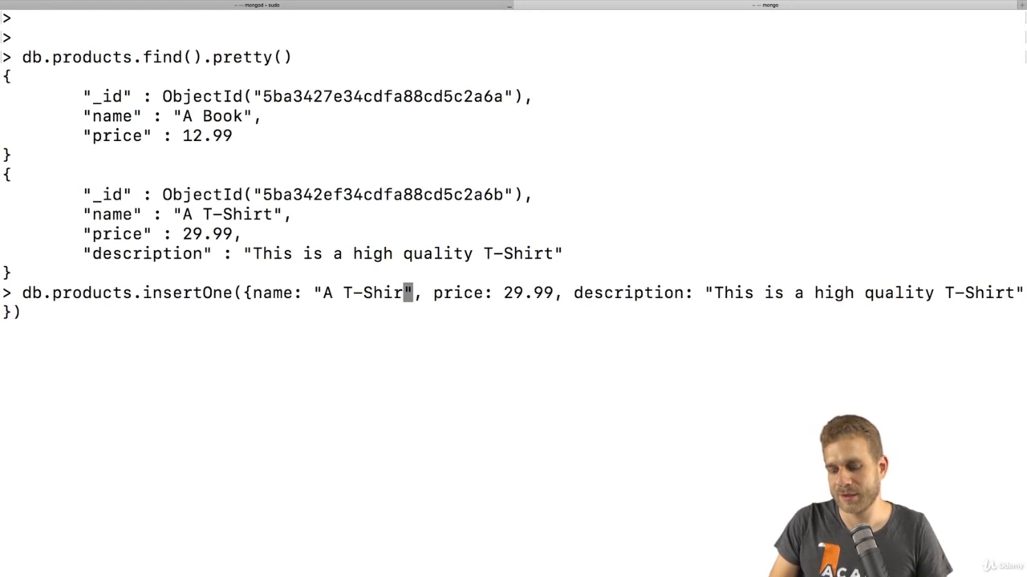
- Rewrite the insert for A Computer at 1229.99 with description "A high quality computer." and a details object
{"action": "key", "text": "Backspace"}
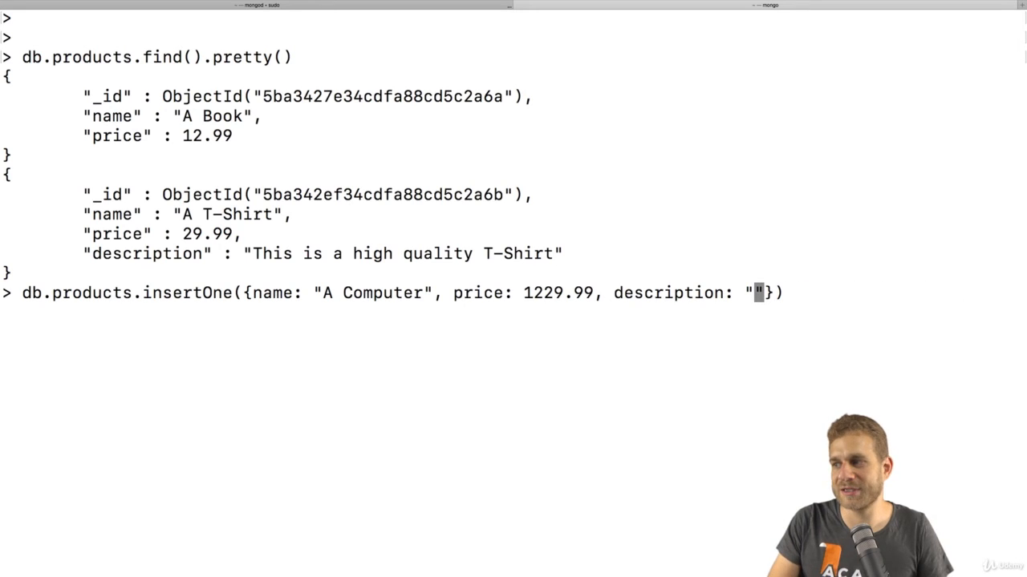
{"action": "type", "text": "A high qua"}
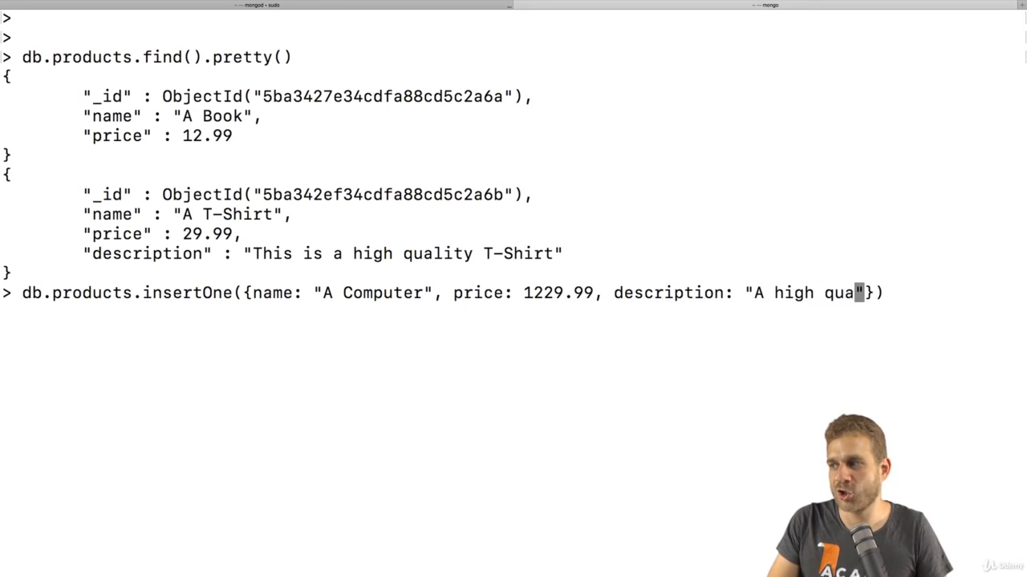
{"action": "type", "text": "lity computer."}
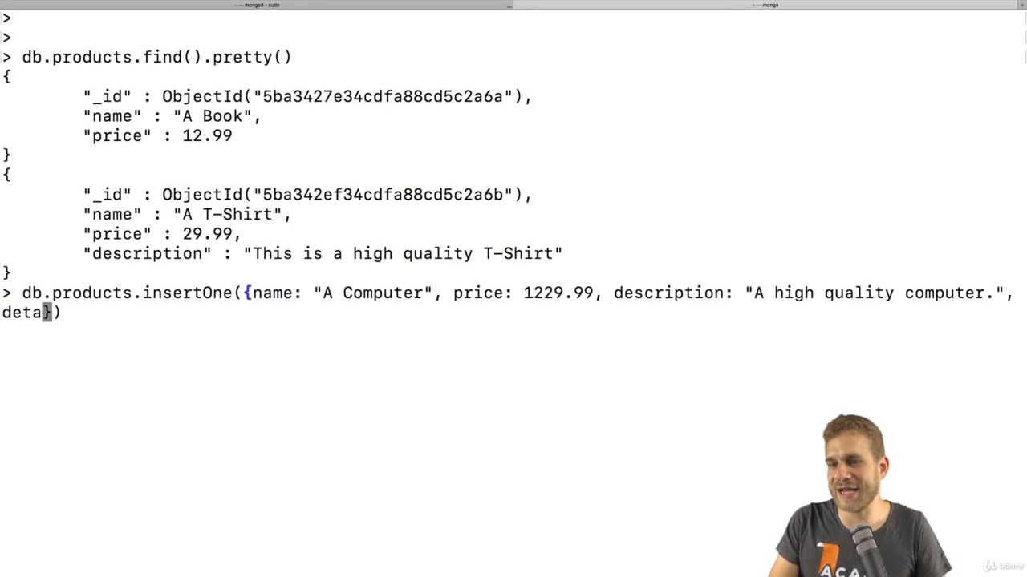
{"action": "type", "text": "ils:"}
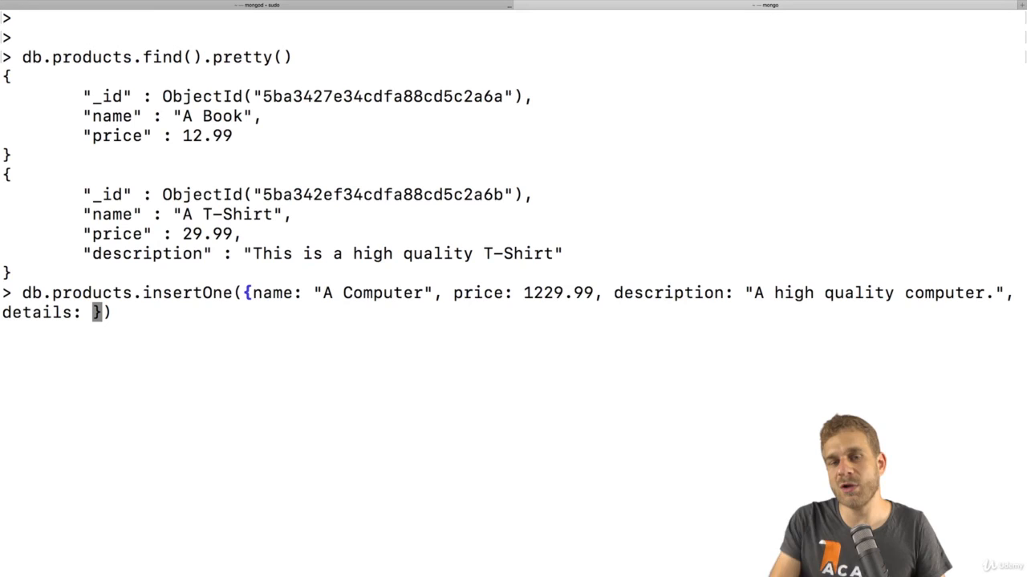
{"action": "type", "text": "}"}
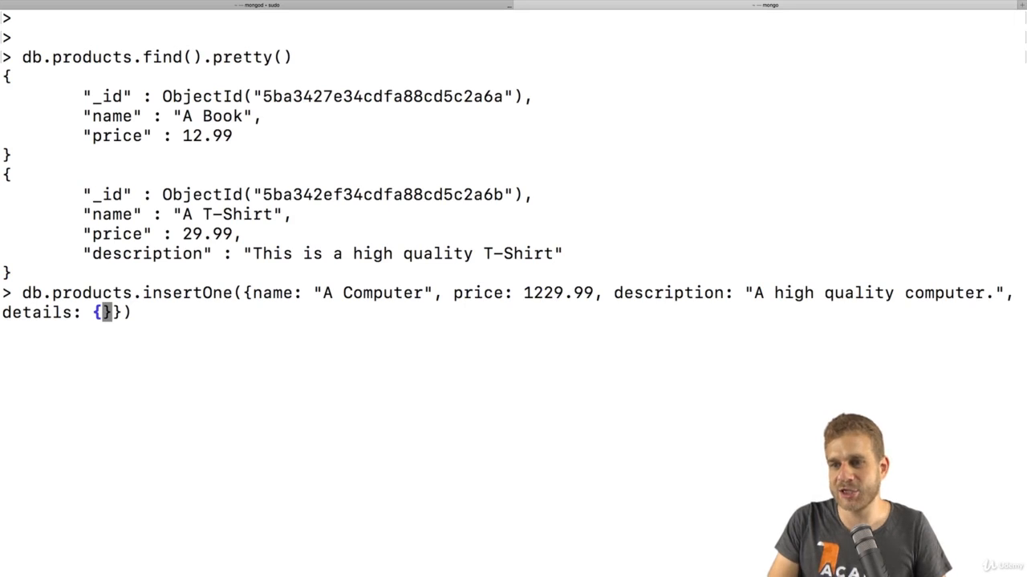
- Fill the nested details with cpu "Intel i7 8770" and memory 32, without submitting
{"action": "type", "text": "cpu:"}
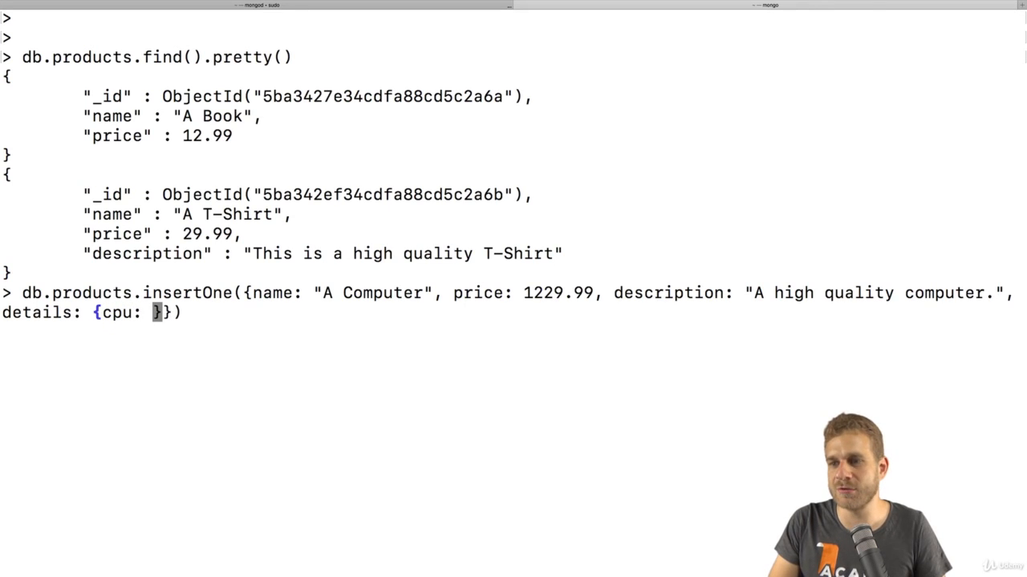
{"action": "type", "text": "\"In"}
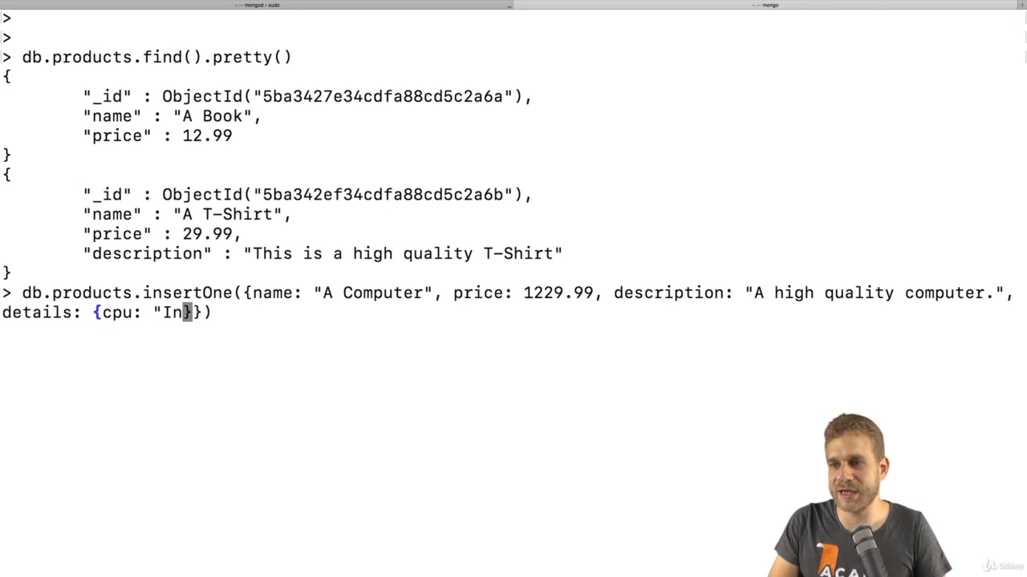
{"action": "type", "text": "tel i7 8770"}
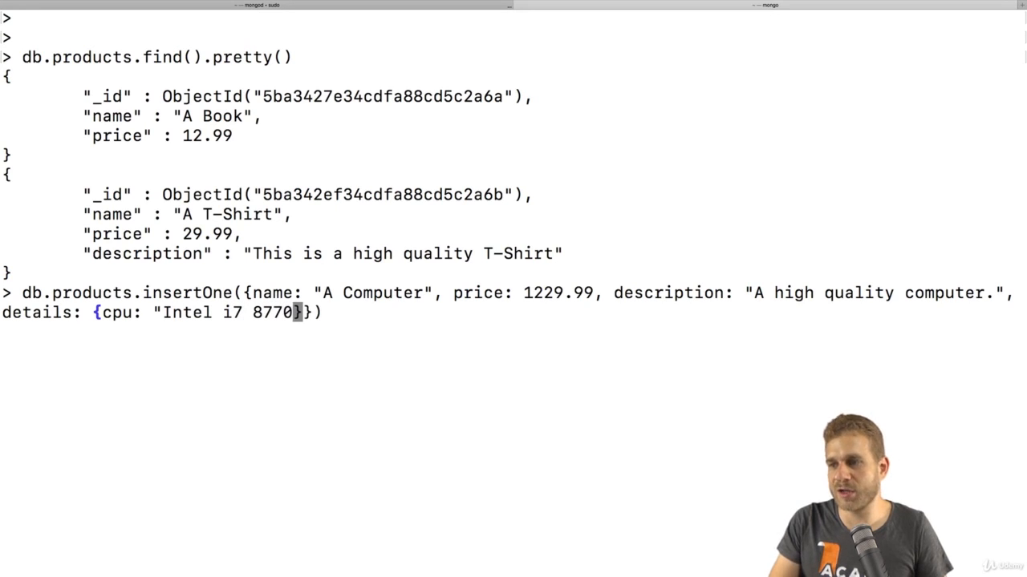
{"action": "type", "text": "\""}
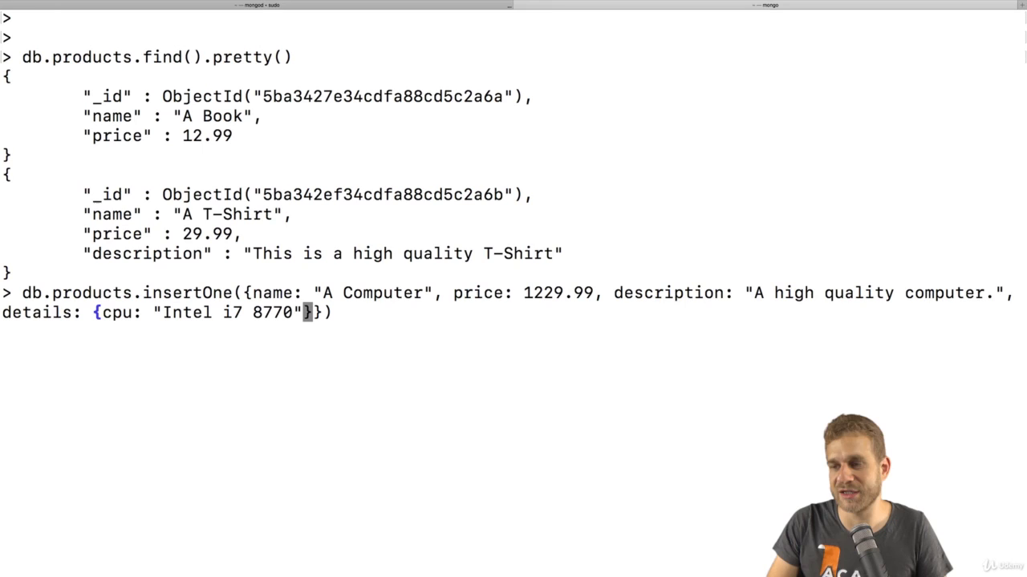
{"action": "type", "text": ", memory:"}
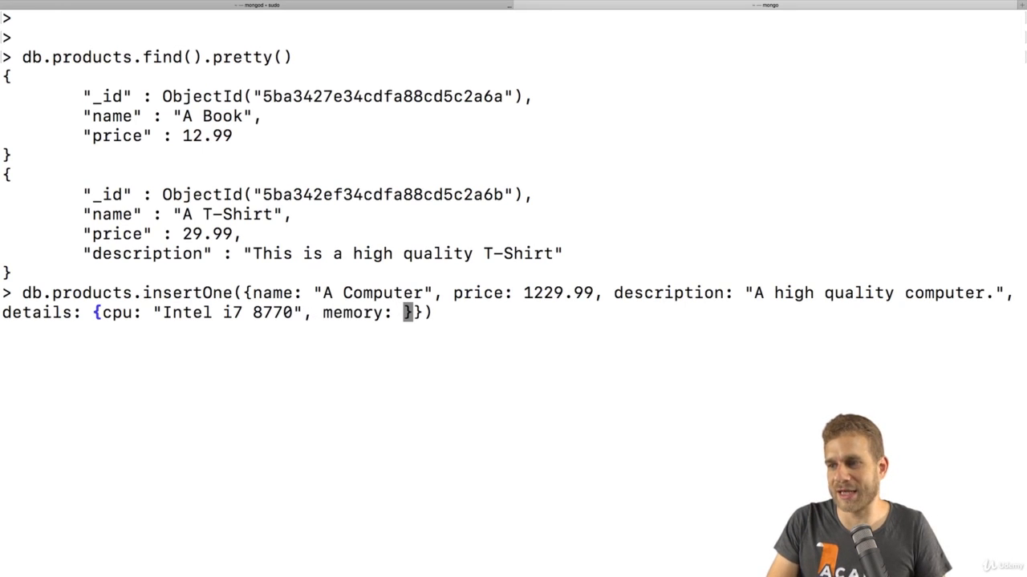
{"action": "type", "text": "32"}
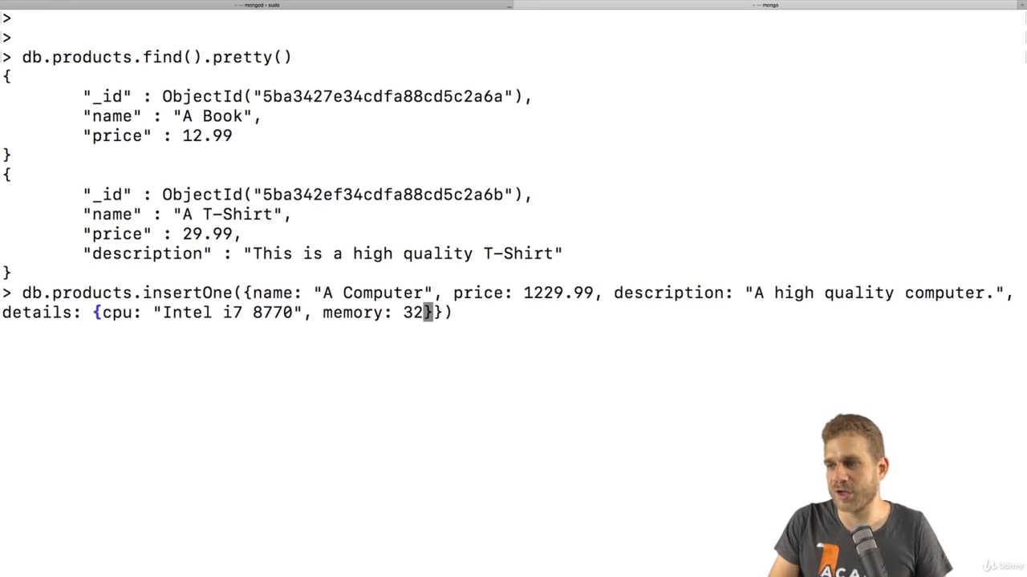